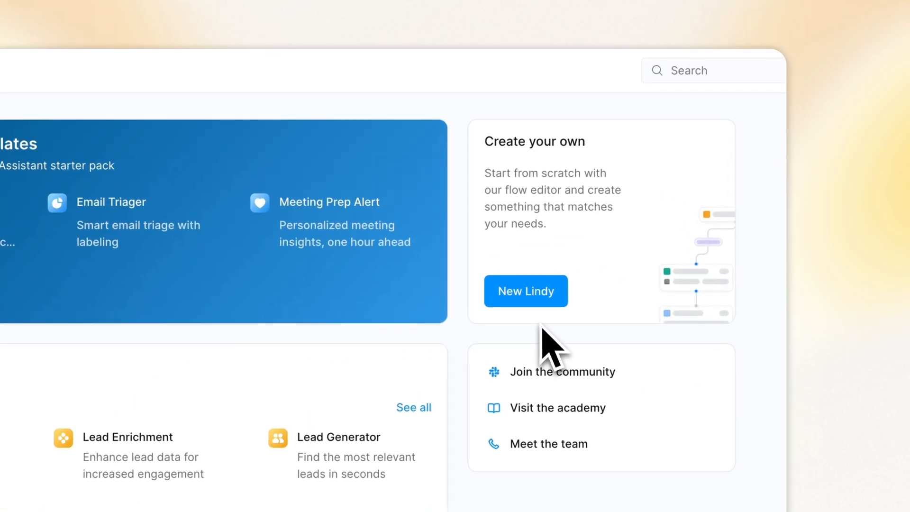
- Create a new Lindy from scratch and search triggers for 'Message'
{"action": "left_click", "coordinate": [524, 290]}
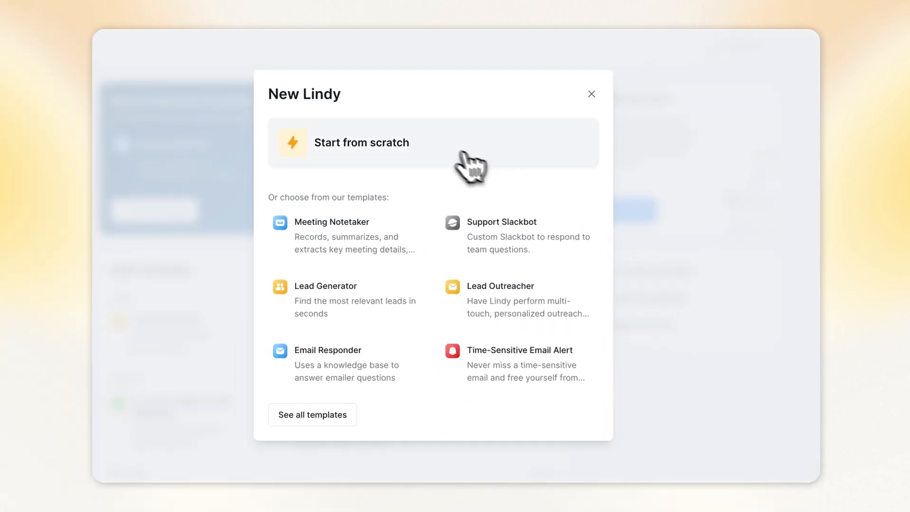
{"action": "left_click", "coordinate": [361, 143]}
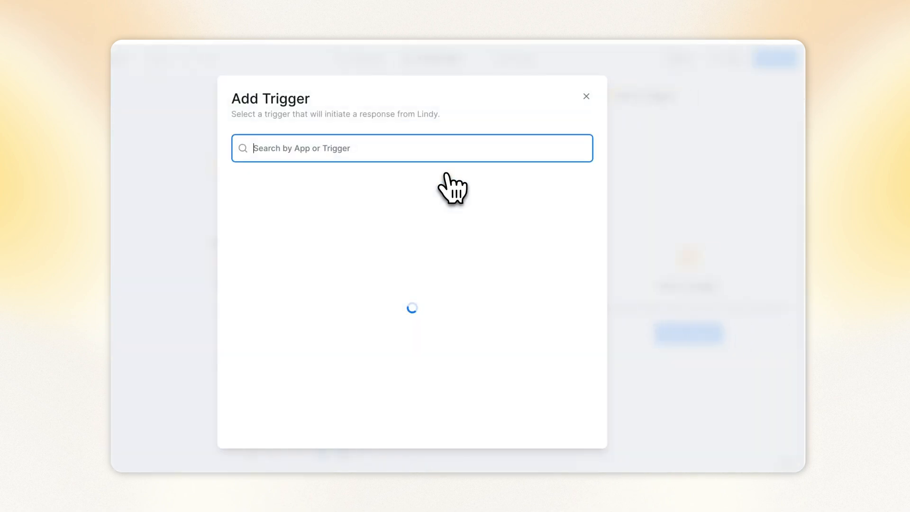
{"action": "type", "text": "Message"}
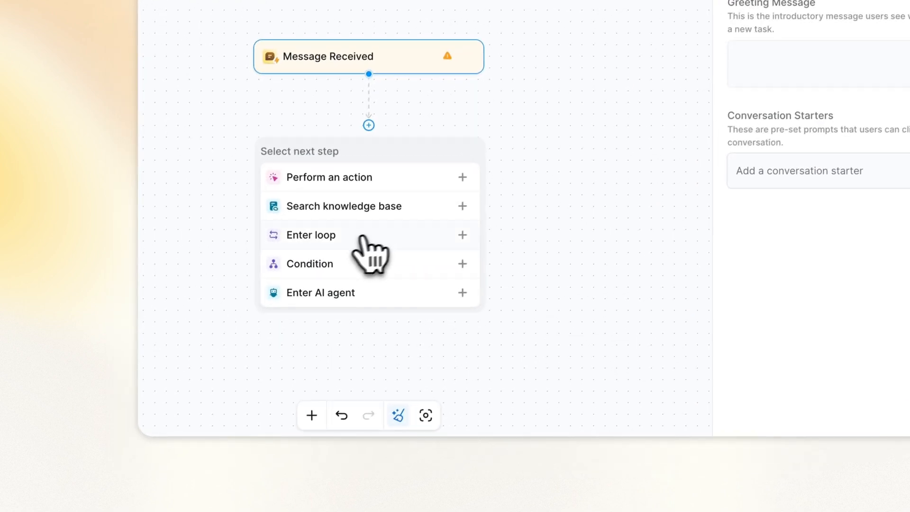
- Add an Enter Loop step using Claude 3.7 Sonnet with AI-prompted items for five ad angles
{"action": "left_click", "coordinate": [311, 234]}
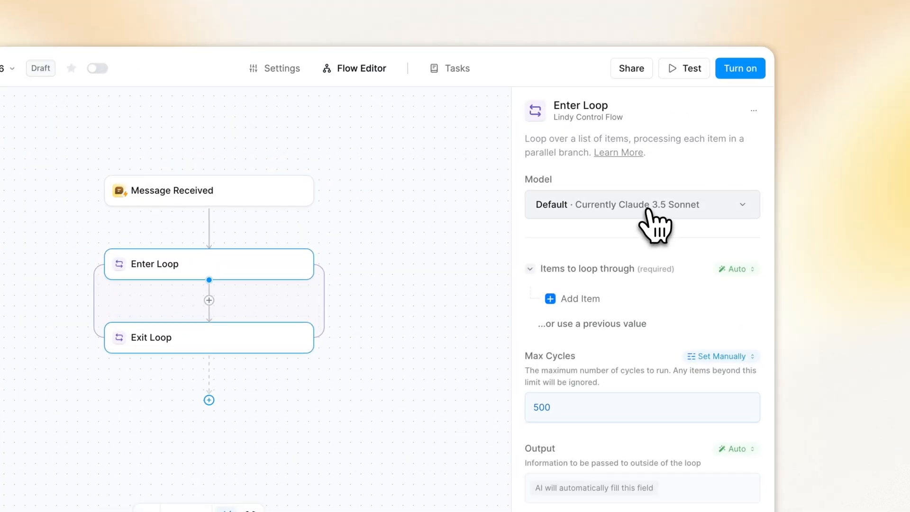
{"action": "left_click", "coordinate": [638, 205]}
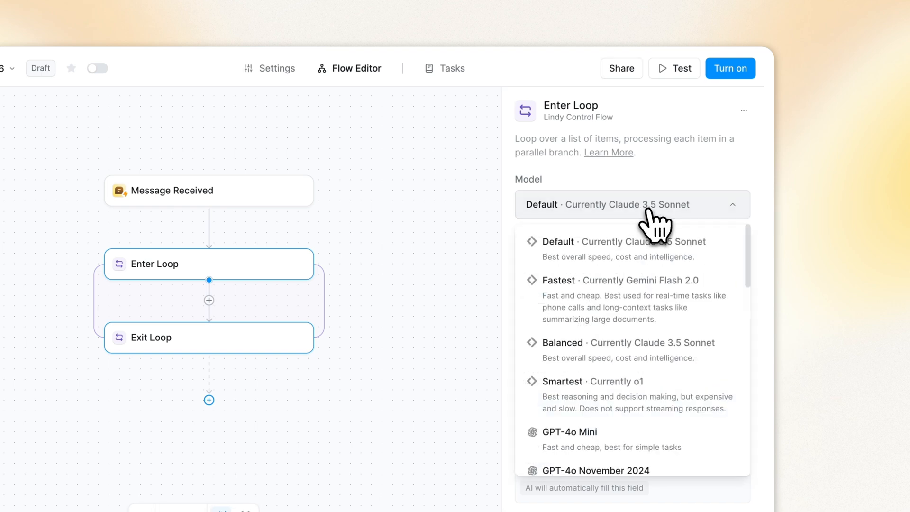
{"action": "scroll", "scroll_direction": "down", "scroll_amount": 3}
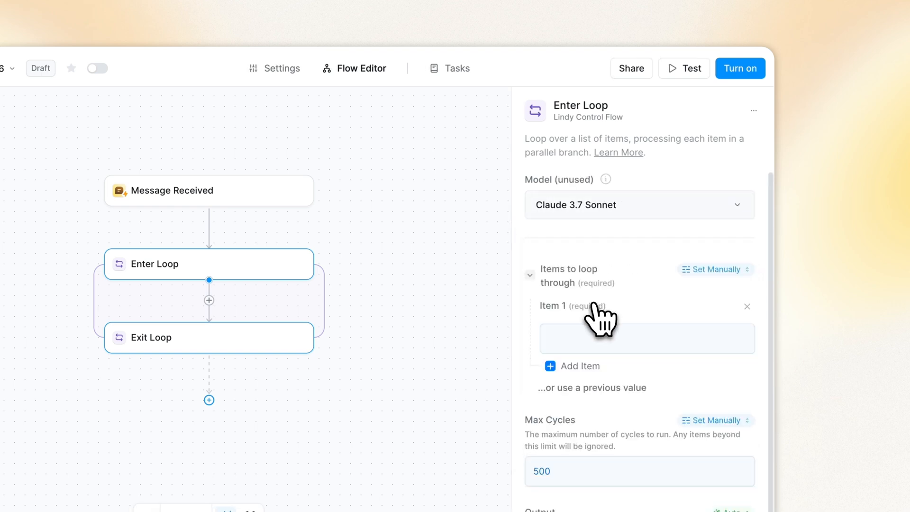
{"action": "left_click", "coordinate": [714, 269]}
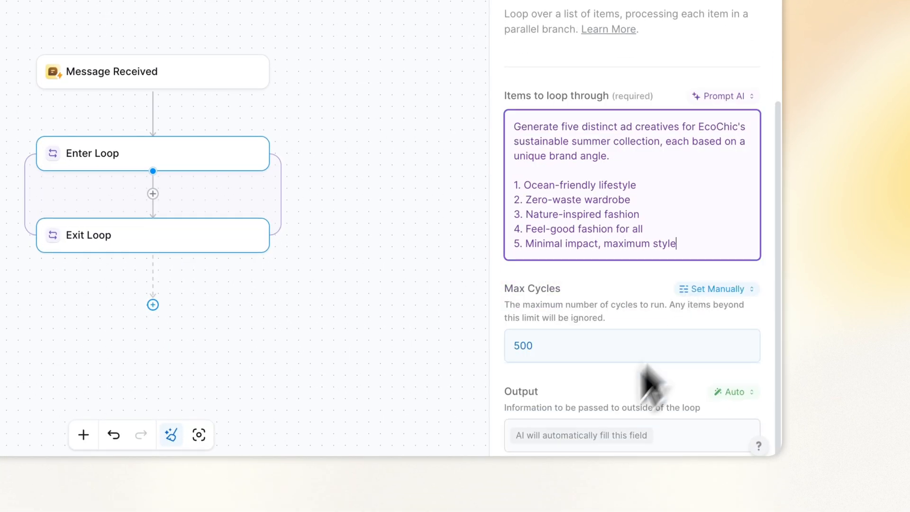
{"action": "left_click", "coordinate": [153, 193]}
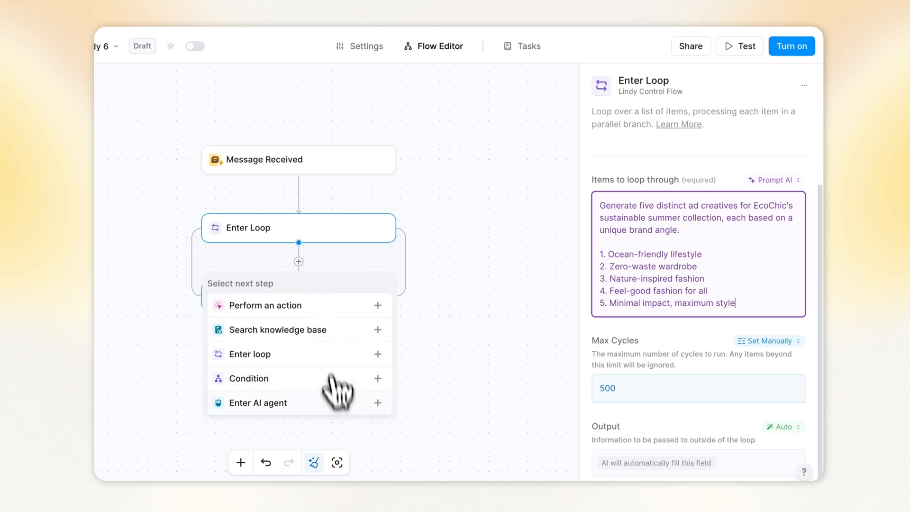
- Add AI agents inside the loop for headlines and body copy, visual direction, and customer segments
{"action": "left_click", "coordinate": [258, 403]}
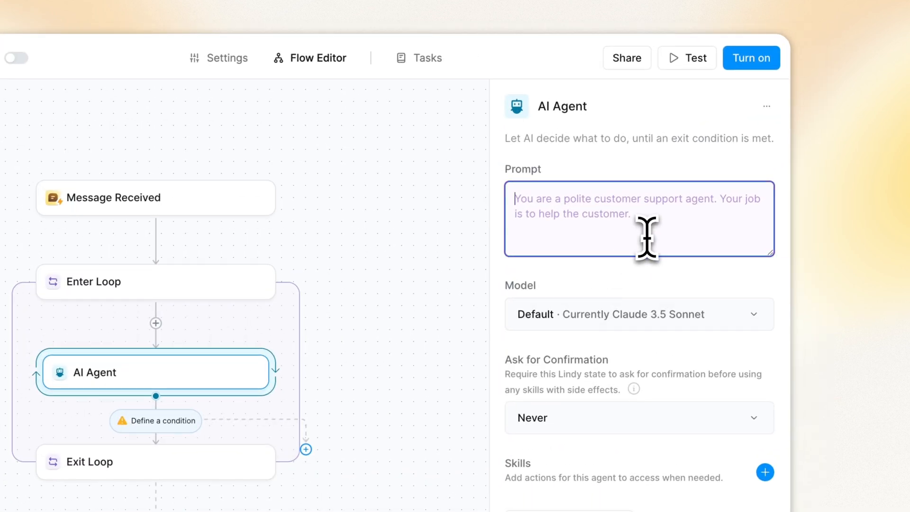
{"action": "type", "text": "Create"}
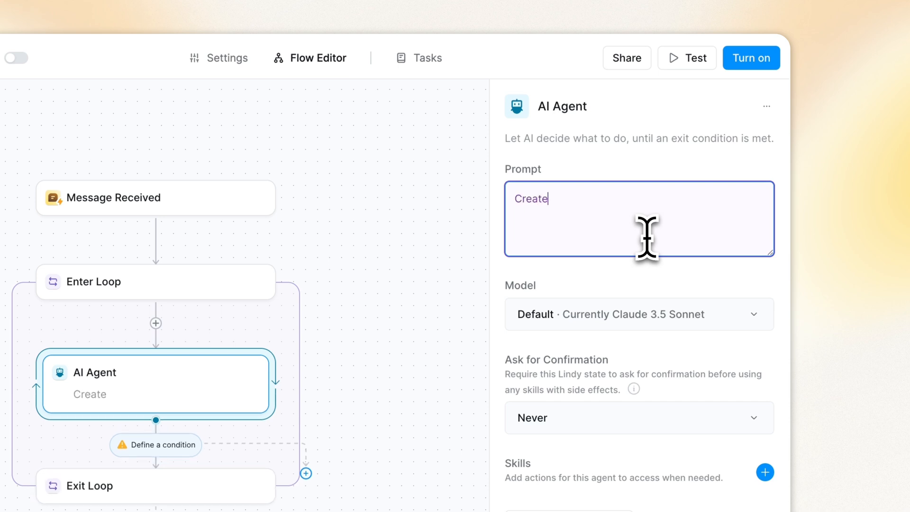
{"action": "type", "text": "compelling headlines and body cop"}
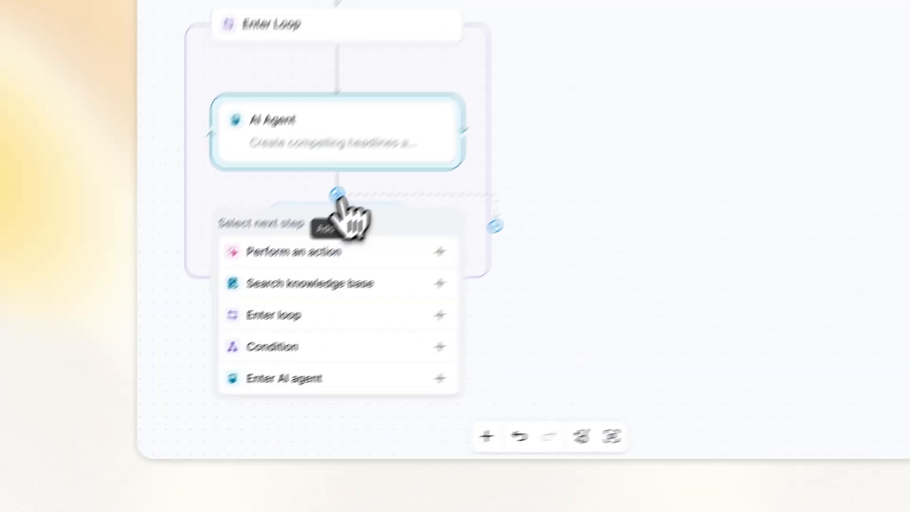
{"action": "left_click", "coordinate": [337, 131]}
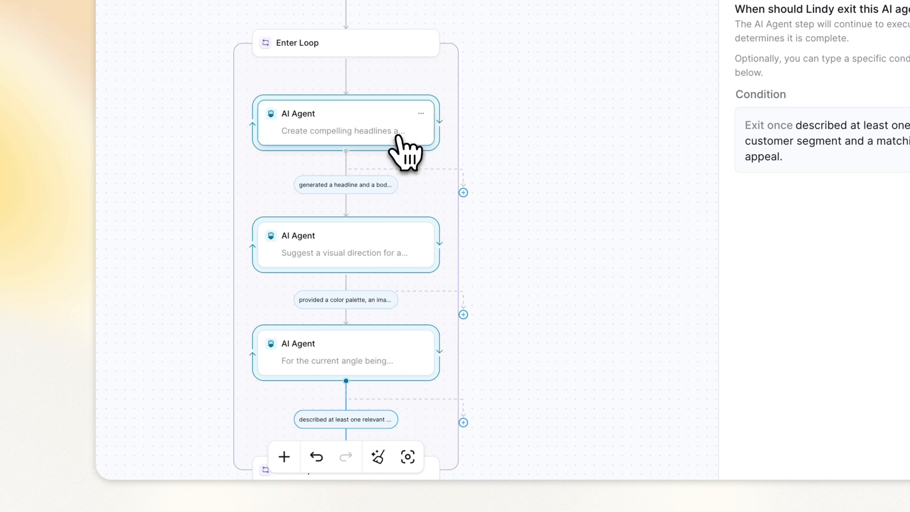
{"action": "left_click", "coordinate": [345, 352]}
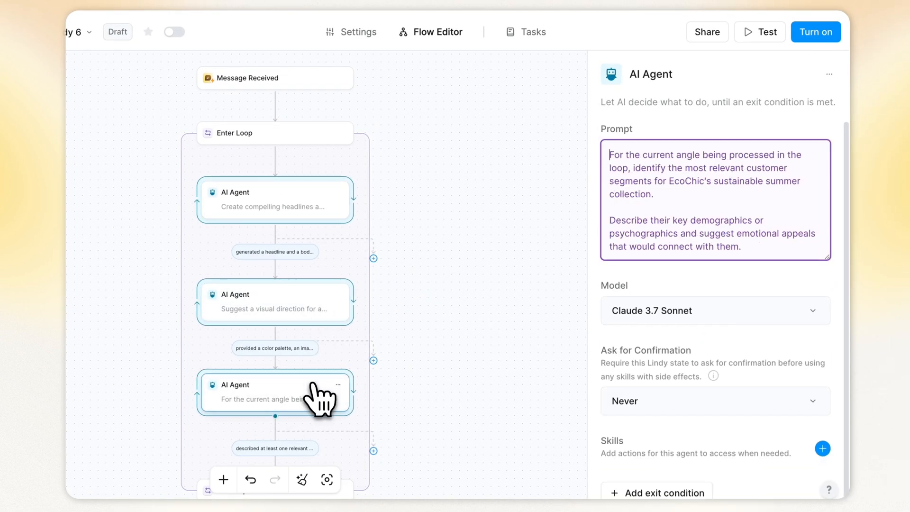
{"action": "mouse_move", "coordinate": [313, 402]}
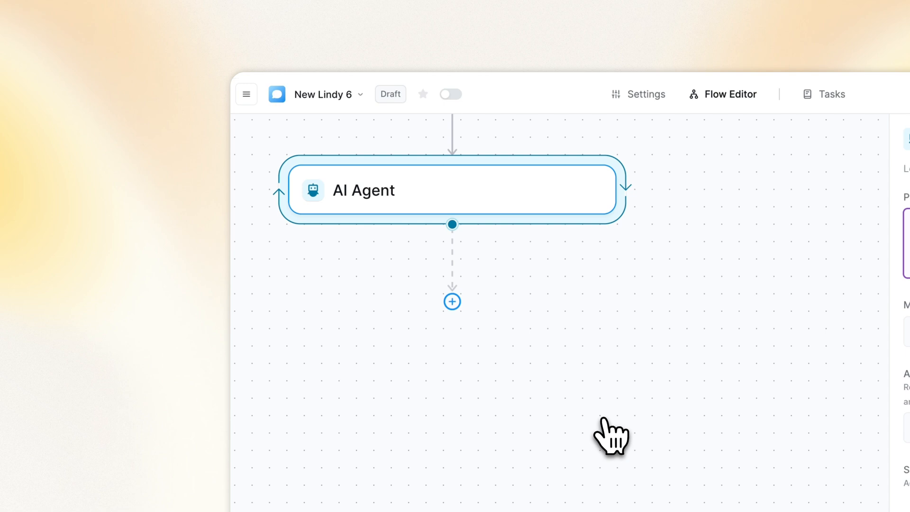
- Write the final agent's prompt combining outputs into a complete ad creative, then switch to Tasks
{"action": "left_click", "coordinate": [451, 189]}
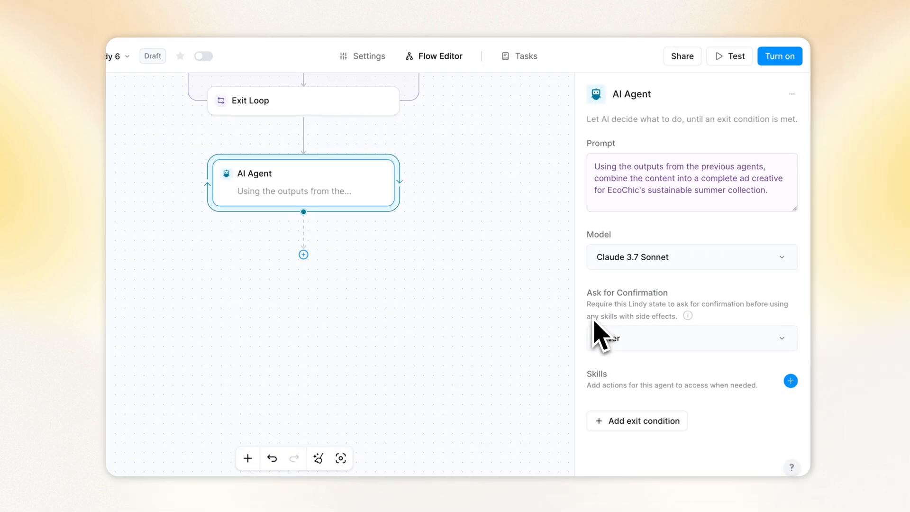
{"action": "left_click", "coordinate": [525, 56]}
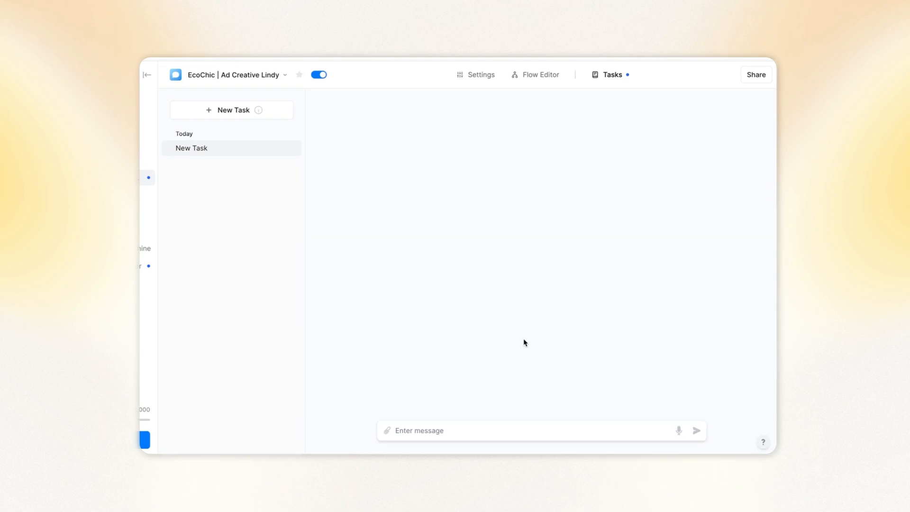
{"action": "mouse_move", "coordinate": [534, 311]}
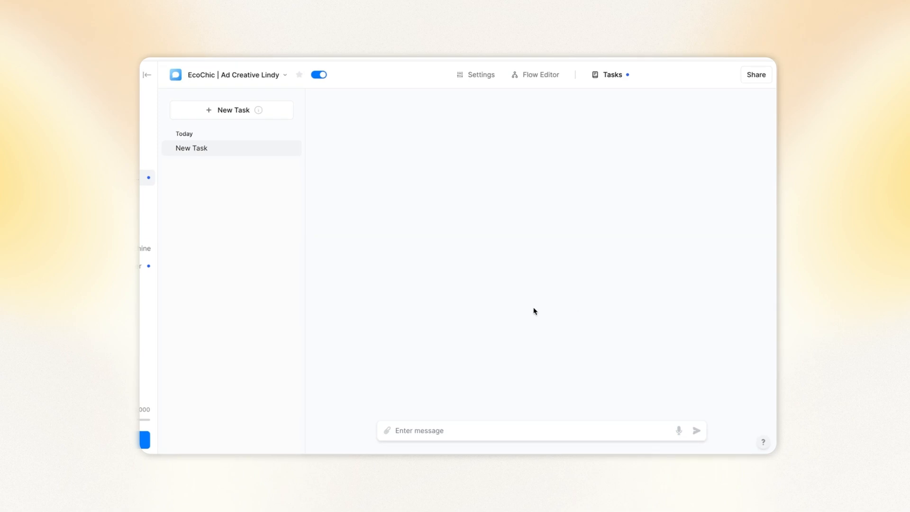
- Send 'Hi Lindy, we need…paid-social ad creatives' to start the five-angle loop
{"action": "type", "text": "Hi Lindy, we need five paid"}
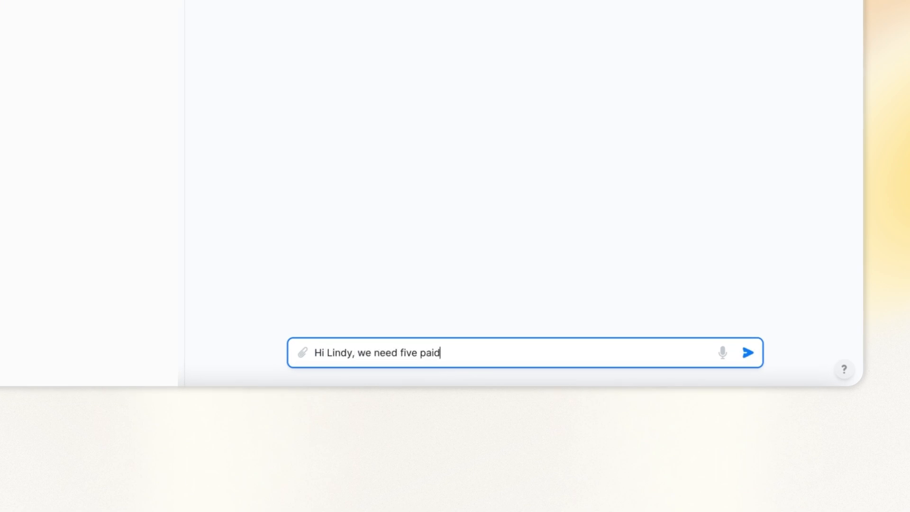
{"action": "type", "text": "-social ad creatives s"}
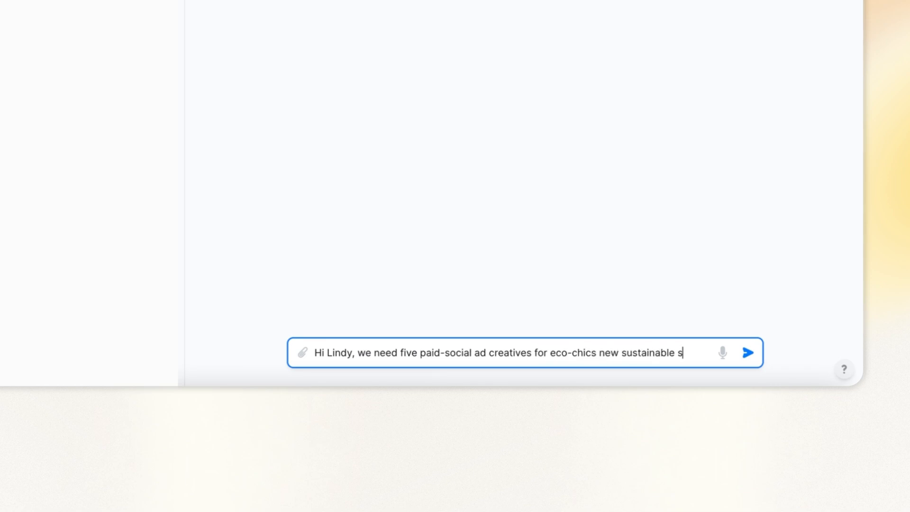
{"action": "left_click", "coordinate": [748, 352]}
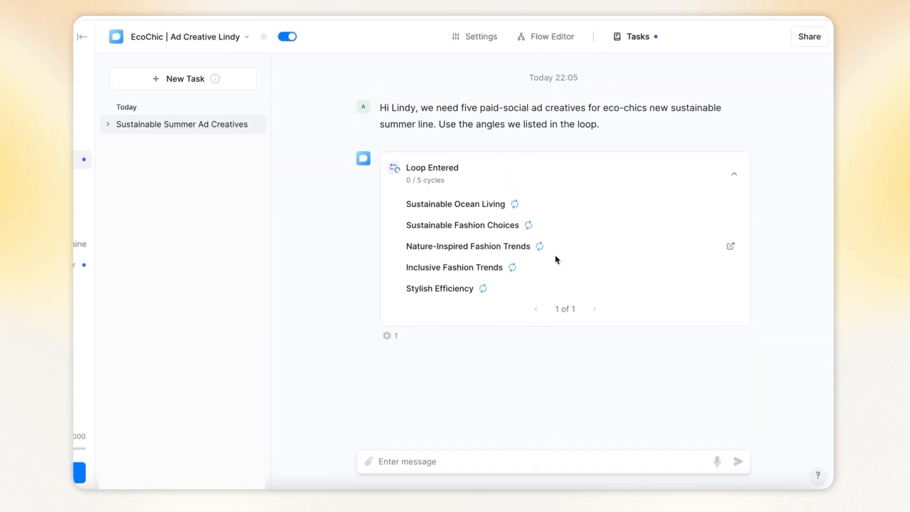
{"action": "mouse_move", "coordinate": [519, 220]}
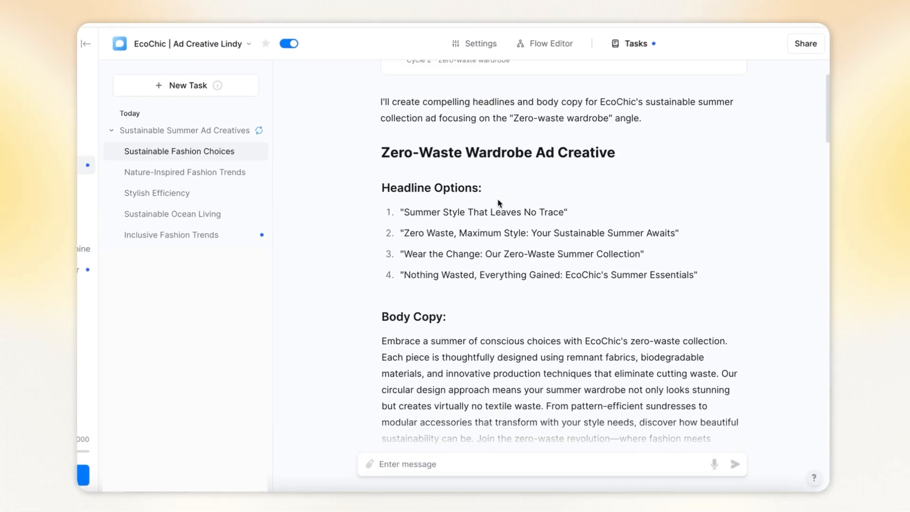
- Scroll through the Zero-Waste Wardrobe creative, then open the Nature-Inspired Fashion Trends run
{"action": "scroll", "scroll_direction": "down", "scroll_amount": 3}
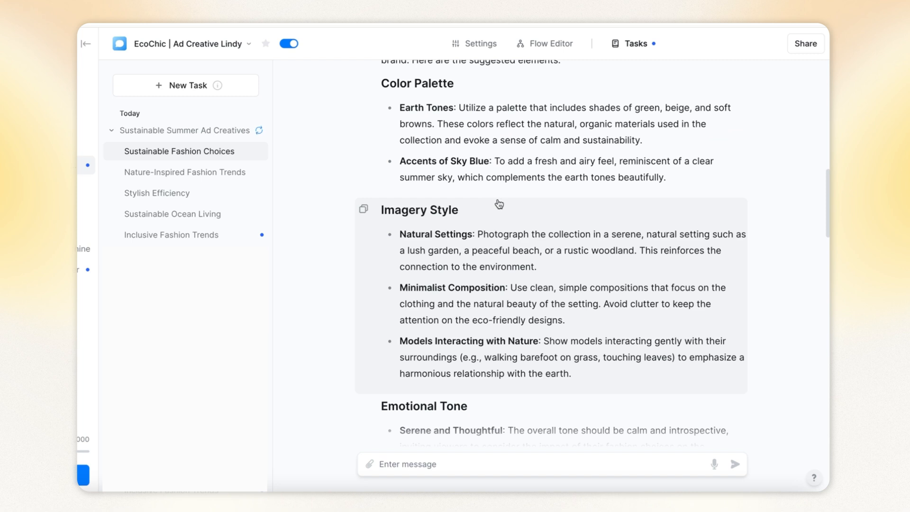
{"action": "scroll", "scroll_direction": "down", "scroll_amount": 3}
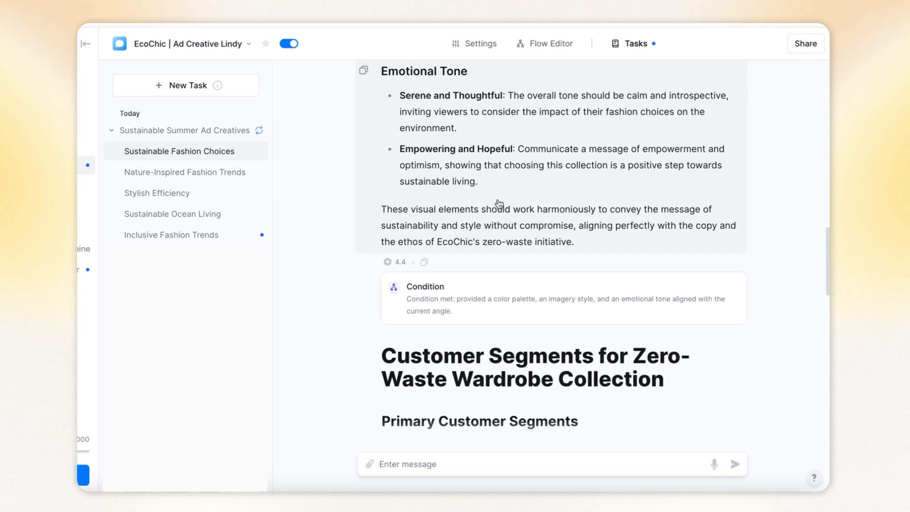
{"action": "left_click", "coordinate": [184, 171]}
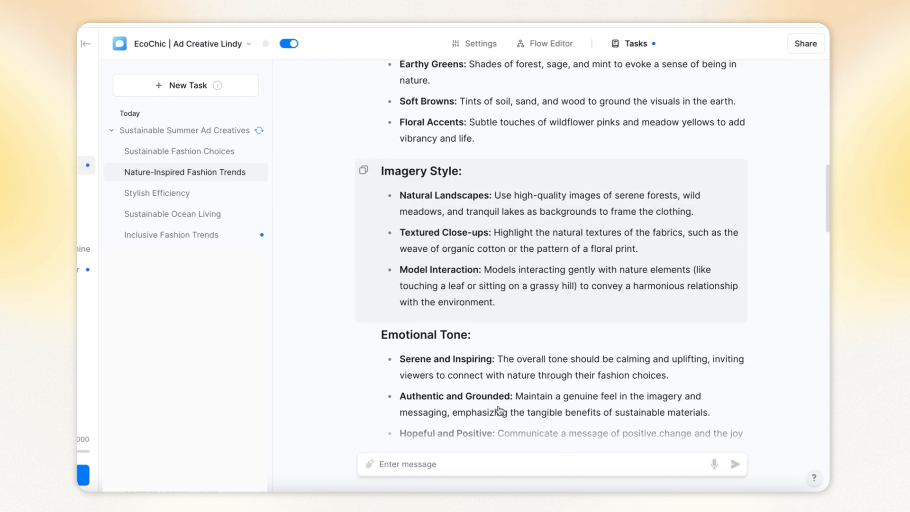
{"action": "left_click", "coordinate": [179, 150]}
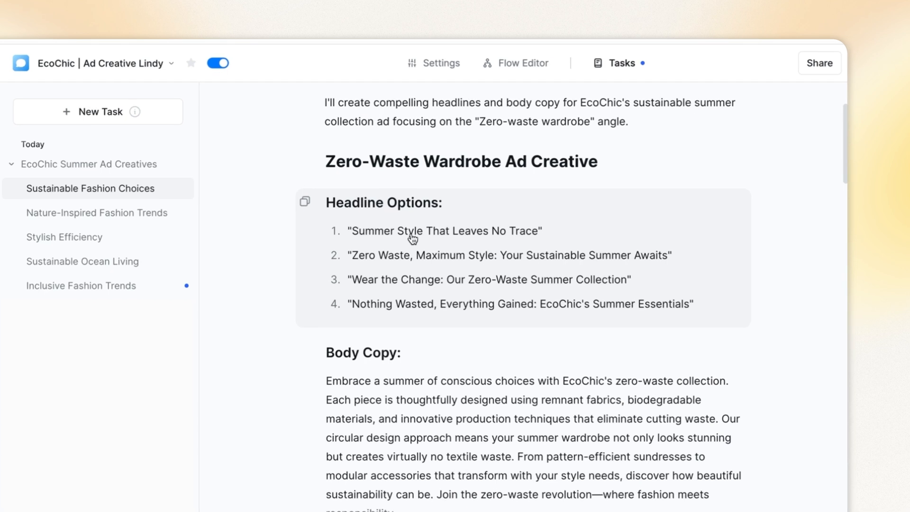
{"action": "mouse_move", "coordinate": [484, 266]}
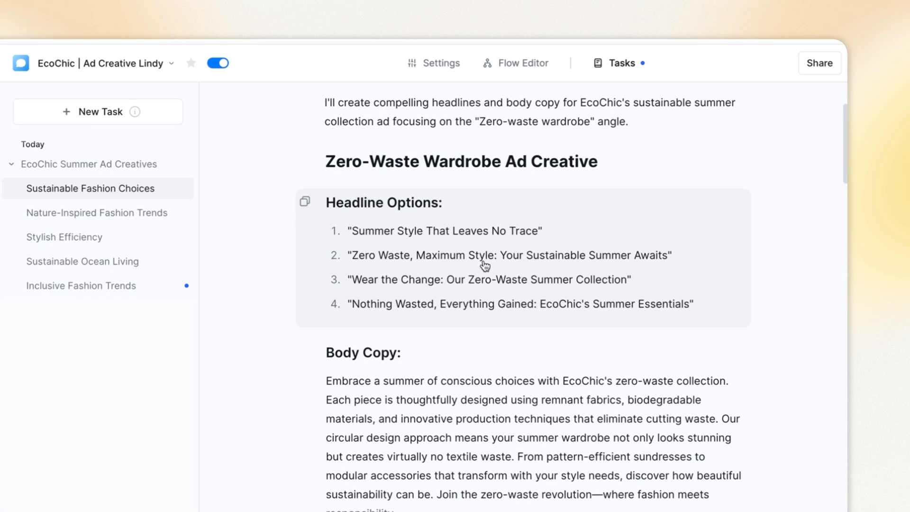
{"action": "mouse_move", "coordinate": [586, 266]}
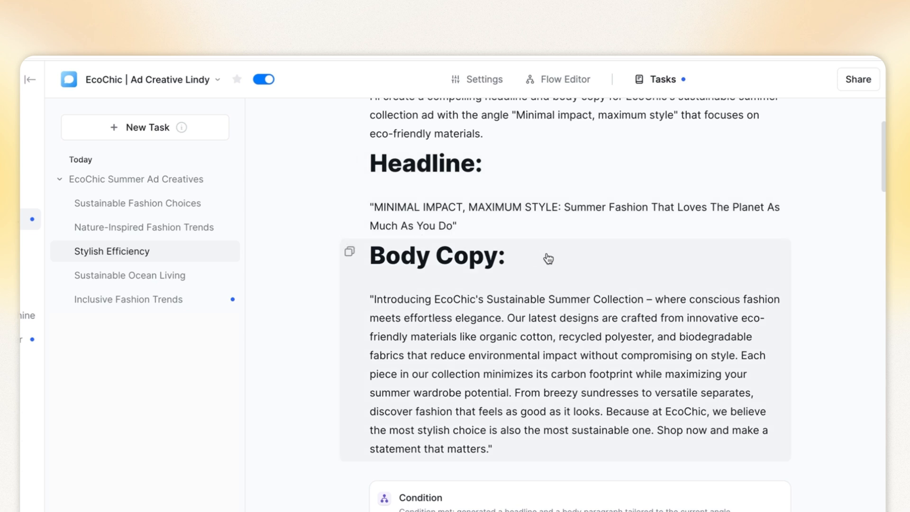
{"action": "mouse_move", "coordinate": [138, 281]}
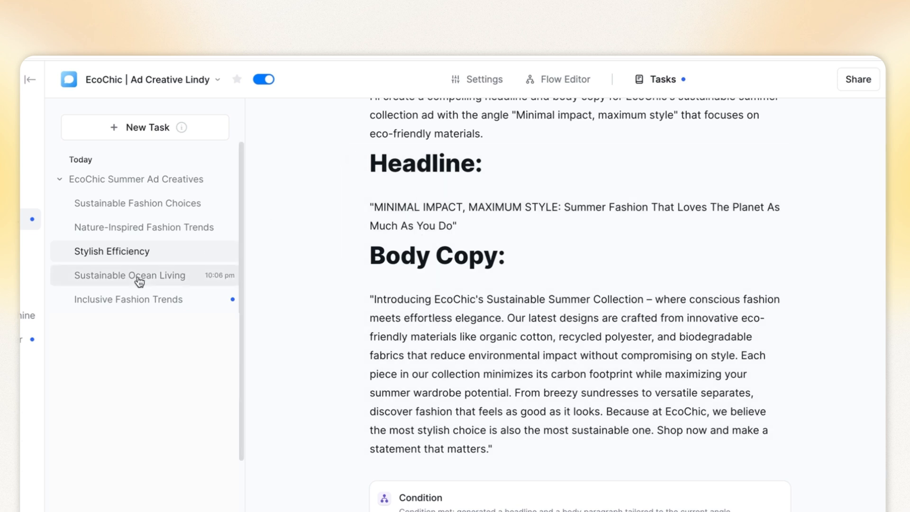
- Open the Sustainable Ocean Living and Inclusive Fashion Trends runs and scroll their creatives
{"action": "left_click", "coordinate": [129, 275]}
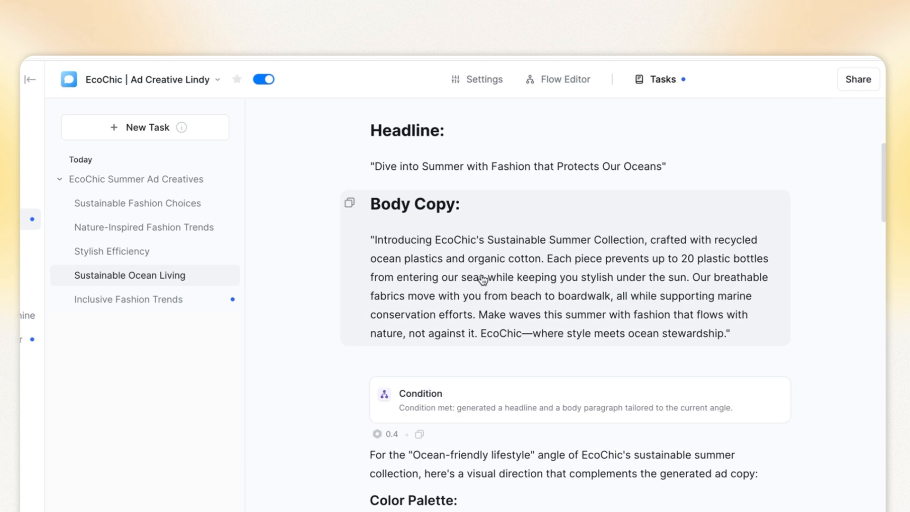
{"action": "mouse_move", "coordinate": [495, 249]}
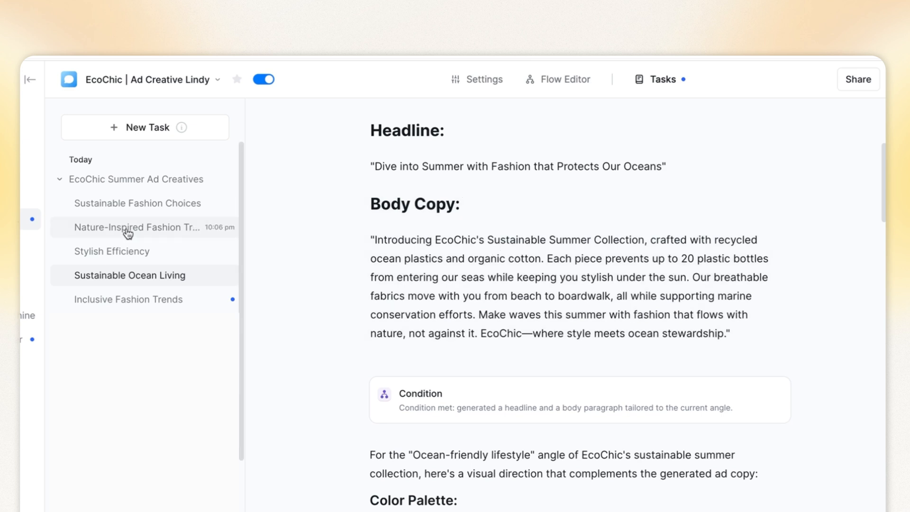
{"action": "left_click", "coordinate": [128, 299]}
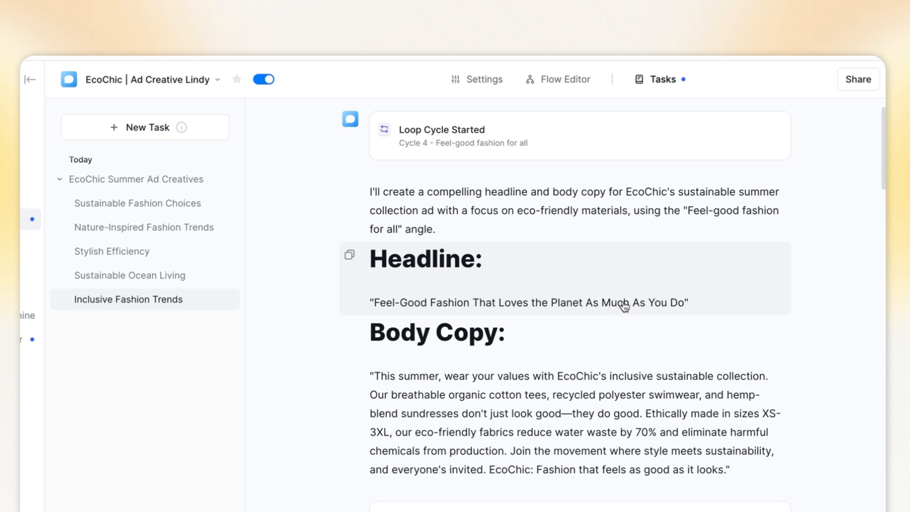
{"action": "scroll", "scroll_direction": "down", "scroll_amount": 3}
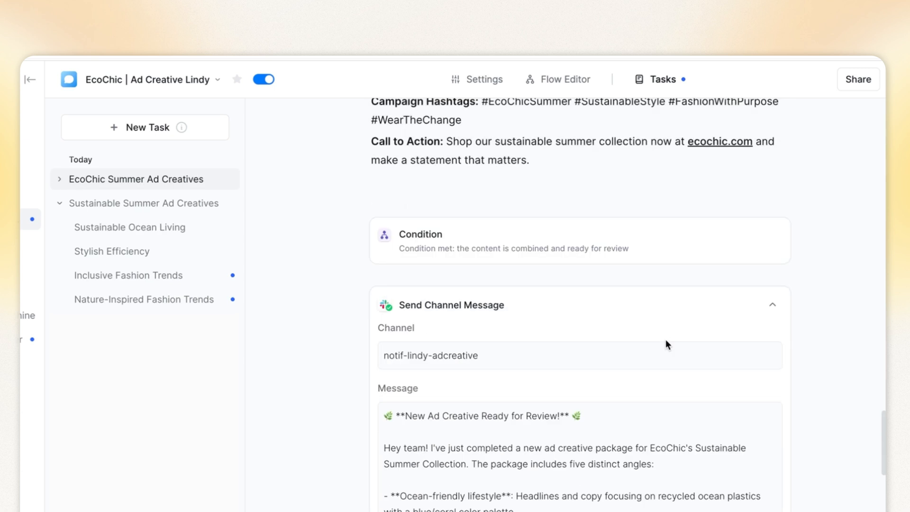
{"action": "scroll", "scroll_direction": "down", "scroll_amount": 3}
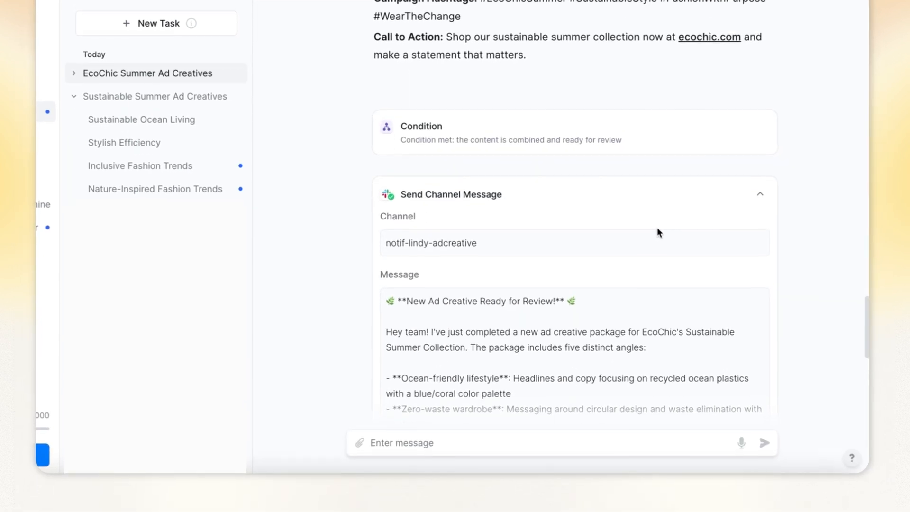
{"action": "scroll", "scroll_direction": "down", "scroll_amount": 3}
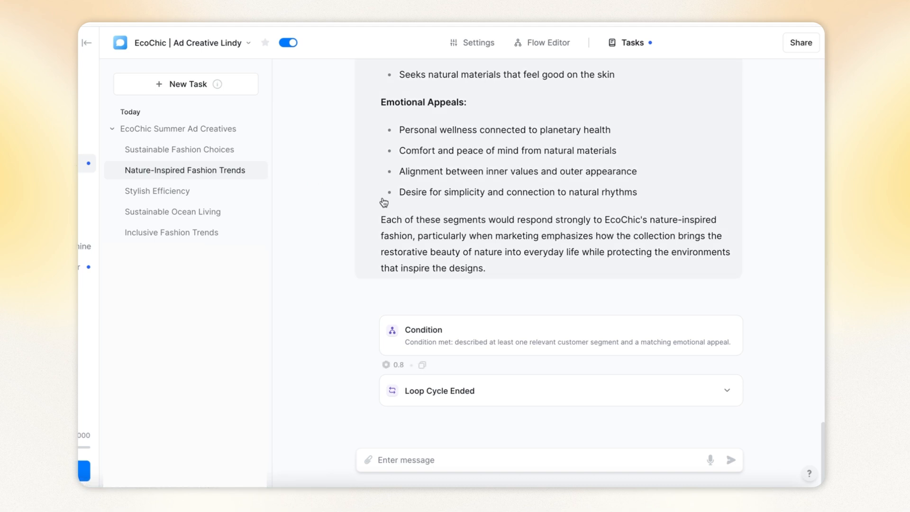
- Scroll the Nature-Inspired Fashion Trends customer segments and visual direction, then return to the workflow
{"action": "scroll", "scroll_direction": "down", "scroll_amount": 3}
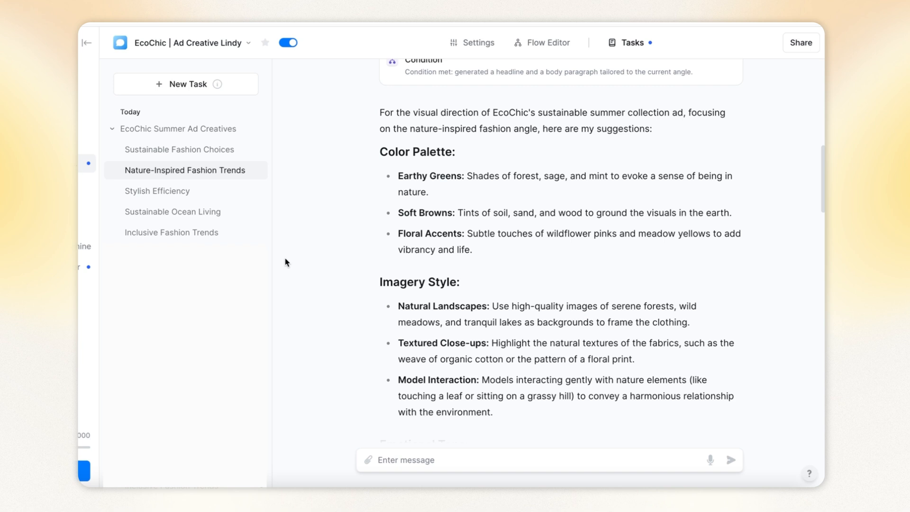
{"action": "left_click", "coordinate": [541, 42]}
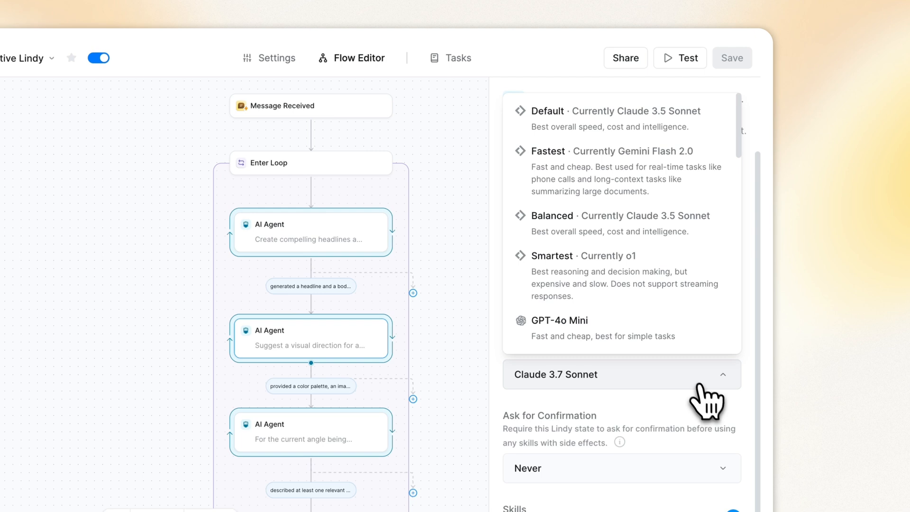
- Scroll the AI agent model list to view GPT-4o, GPT-4.5 Preview and o1
{"action": "scroll", "scroll_direction": "down", "scroll_amount": 3}
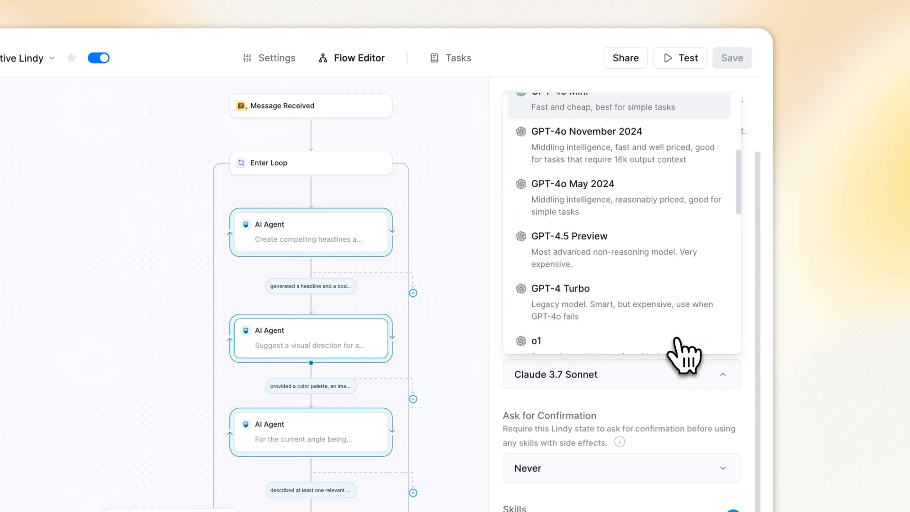